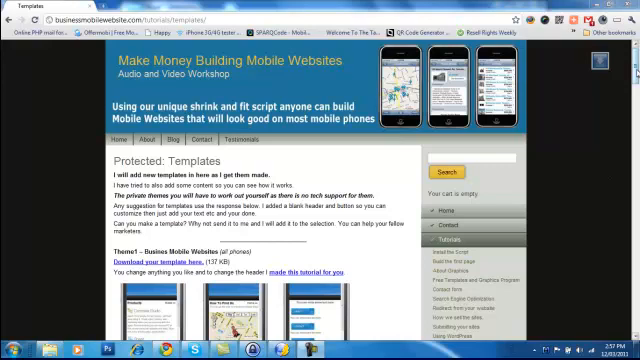
Step: Extract the theme1 archive into D:\amobilesites and open the extracted theme1 folder
{"action": "scroll", "scroll_direction": "down", "scroll_amount": 3}
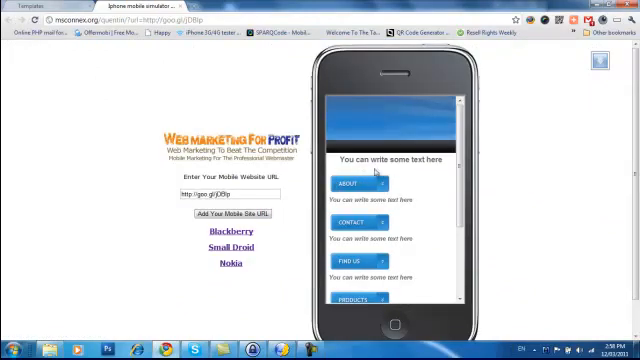
{"action": "scroll", "scroll_direction": "down", "scroll_amount": 3}
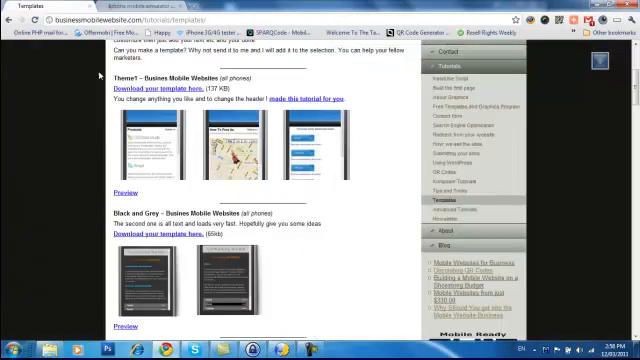
{"action": "mouse_move", "coordinate": [359, 201]}
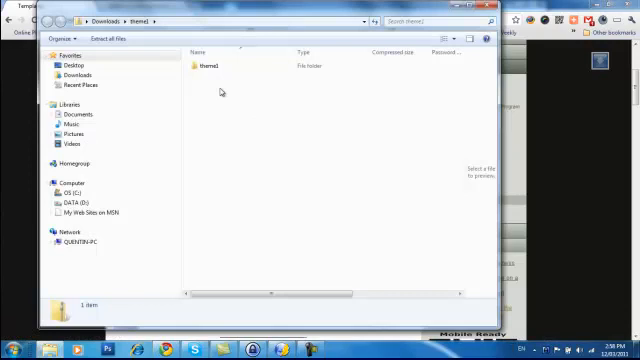
{"action": "mouse_move", "coordinate": [257, 114]}
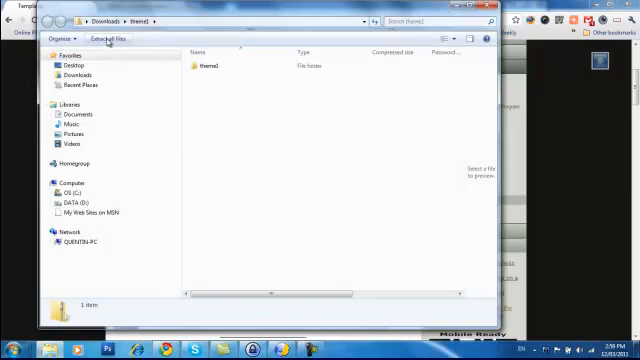
{"action": "left_click", "coordinate": [107, 39]}
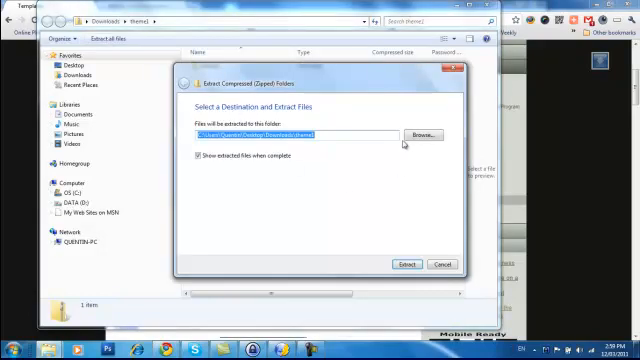
{"action": "left_click", "coordinate": [423, 134]}
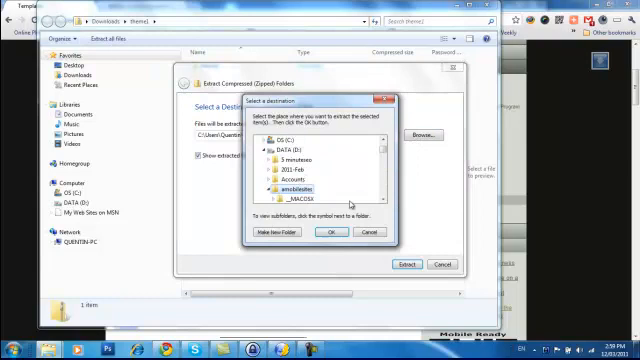
{"action": "left_click", "coordinate": [328, 232]}
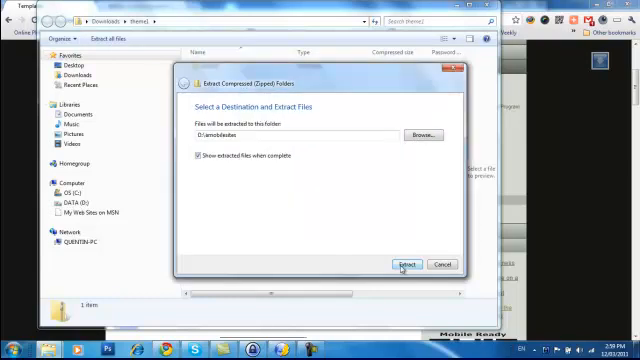
{"action": "left_click", "coordinate": [404, 265]}
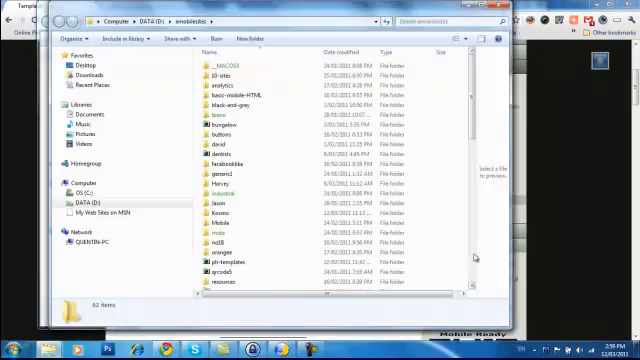
{"action": "scroll", "scroll_direction": "down", "scroll_amount": 3}
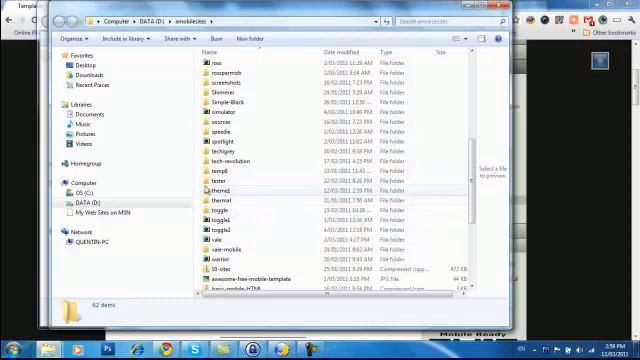
{"action": "double_click", "coordinate": [210, 187]}
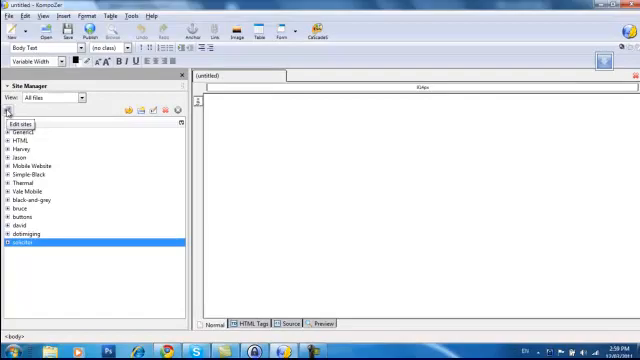
Step: Add a site named theme1 with the extracted theme1 folder as its directory
{"action": "left_click", "coordinate": [21, 111]}
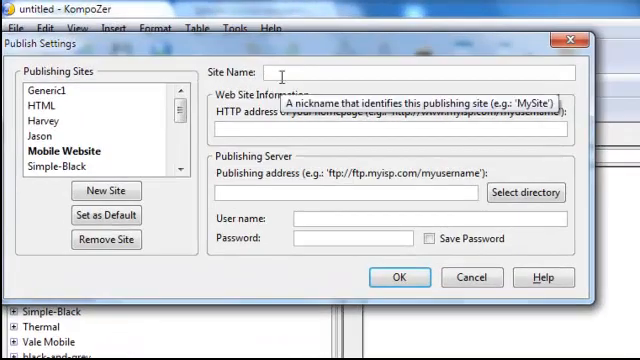
{"action": "type", "text": "theme1"}
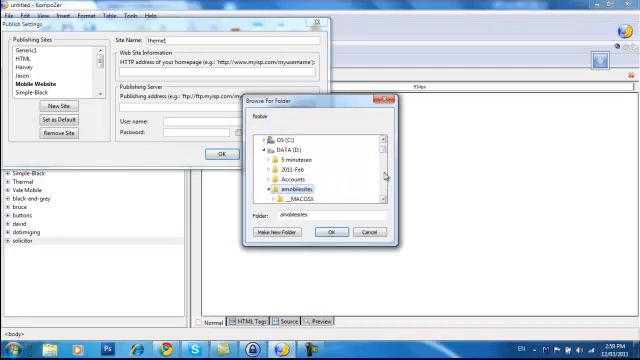
{"action": "scroll", "scroll_direction": "down", "scroll_amount": 3}
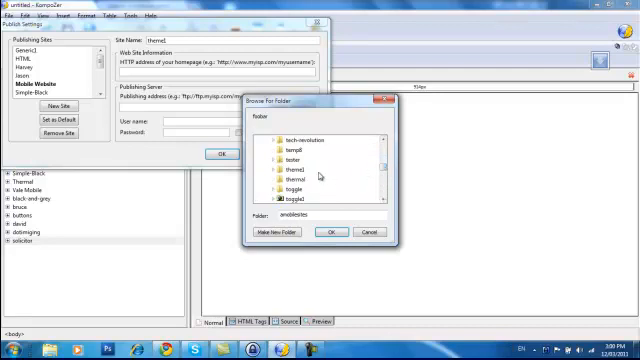
{"action": "left_click", "coordinate": [330, 231]}
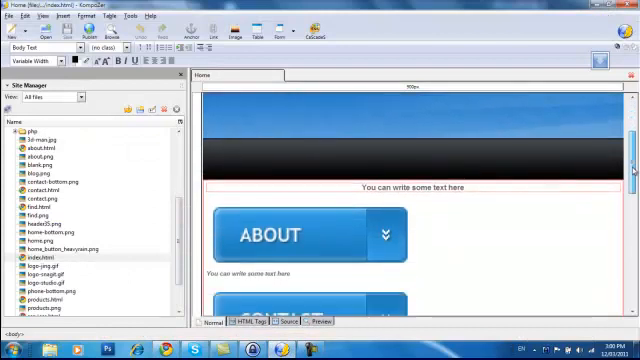
Step: Select the placeholder line and phone number below the home page header for replacement
{"action": "triple_click", "coordinate": [415, 188]}
{"action": "type", "text": "Tap to Call: 123 4567 7890"}
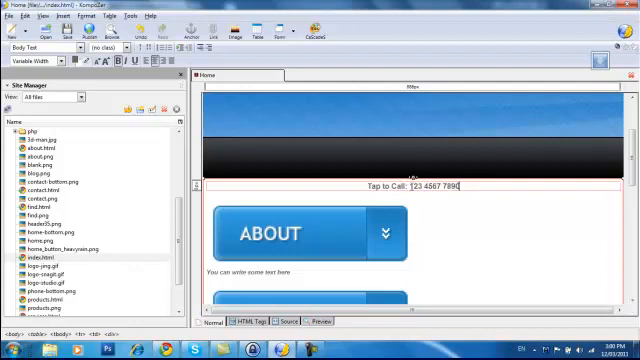
{"action": "double_click", "coordinate": [420, 187]}
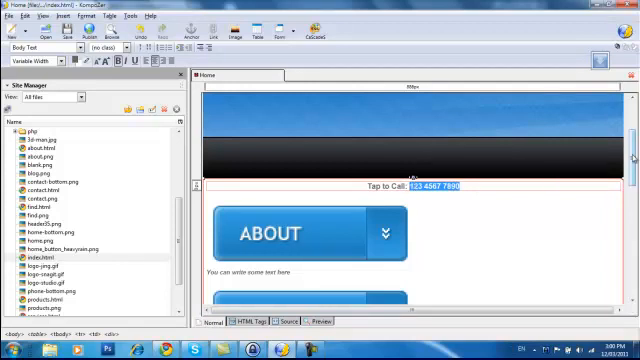
{"action": "scroll", "scroll_direction": "down", "scroll_amount": 3}
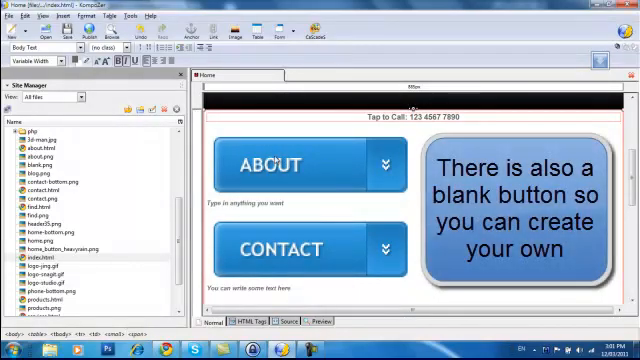
{"action": "mouse_move", "coordinate": [262, 168]}
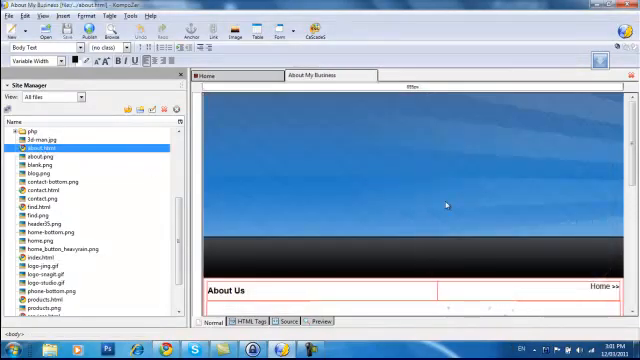
{"action": "scroll", "scroll_direction": "down", "scroll_amount": 3}
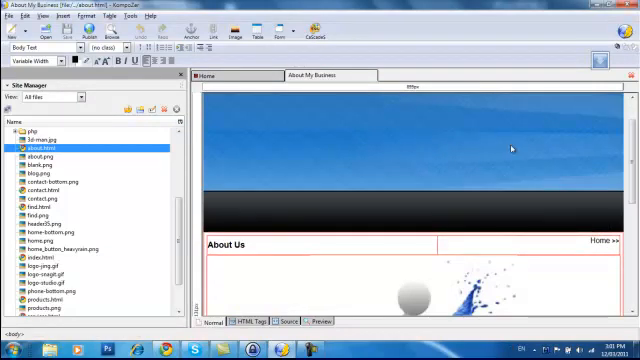
{"action": "scroll", "scroll_direction": "down", "scroll_amount": 3}
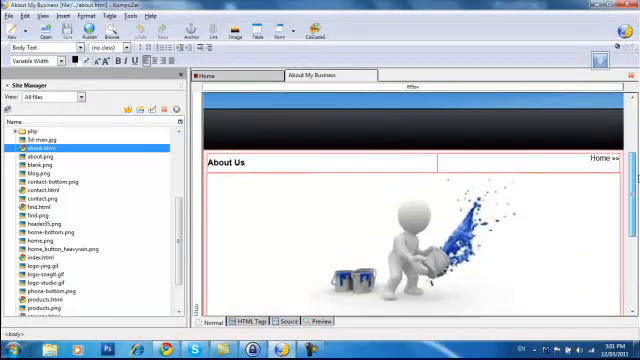
{"action": "scroll", "scroll_direction": "down", "scroll_amount": 3}
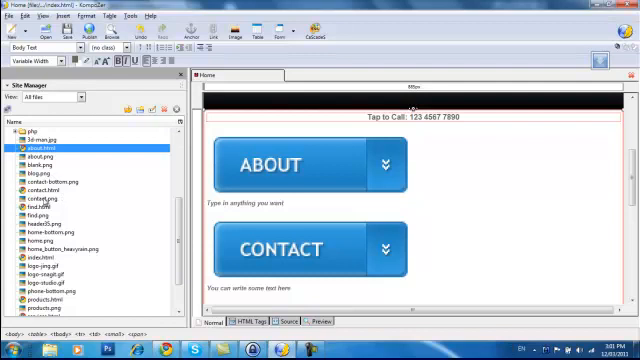
{"action": "left_click", "coordinate": [281, 203]}
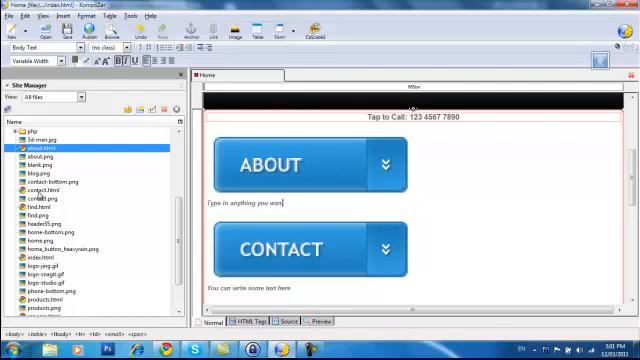
{"action": "scroll", "scroll_direction": "down", "scroll_amount": 3}
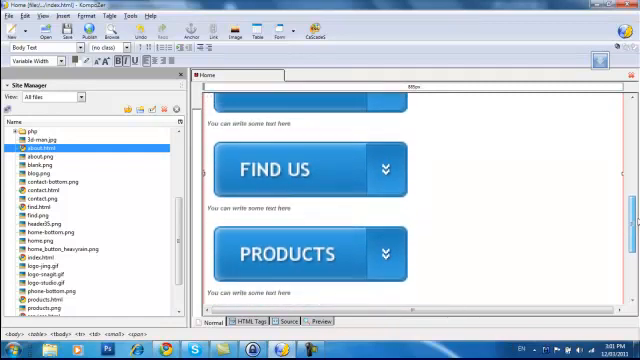
{"action": "scroll", "scroll_direction": "down", "scroll_amount": 3}
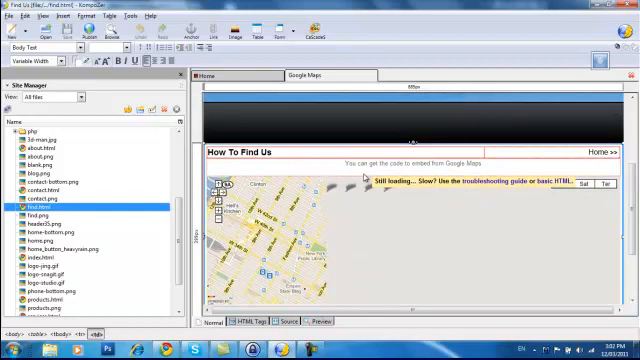
{"action": "mouse_move", "coordinate": [411, 233]}
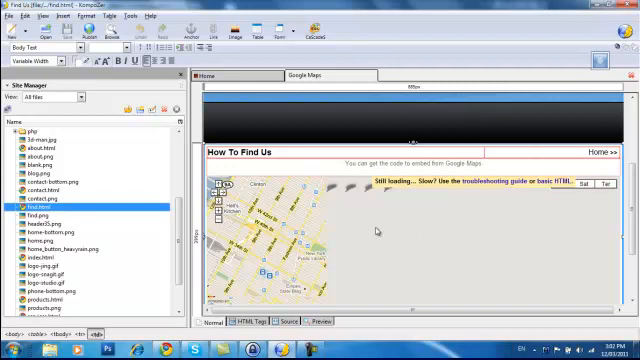
{"action": "mouse_move", "coordinate": [213, 35]}
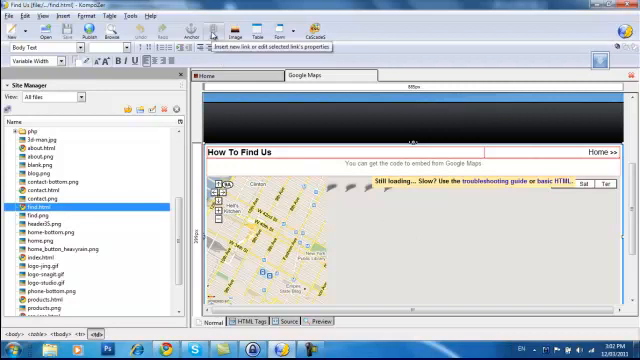
{"action": "mouse_move", "coordinate": [374, 241]}
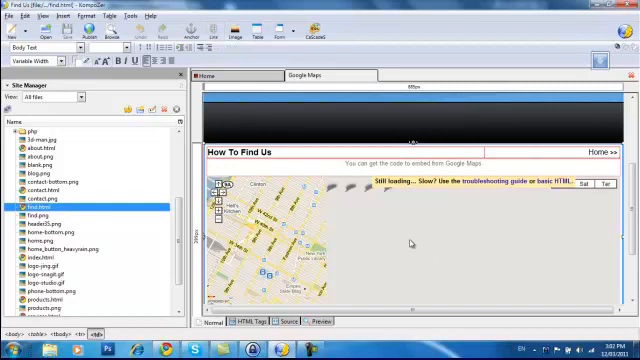
Step: Scroll down while opening the Find Us and Products pages
{"action": "scroll", "scroll_direction": "down", "scroll_amount": 3}
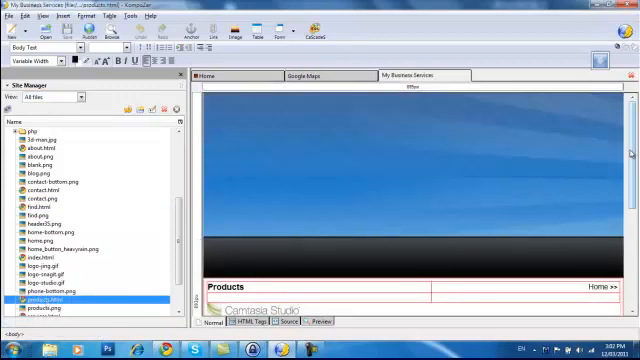
{"action": "scroll", "scroll_direction": "down", "scroll_amount": 3}
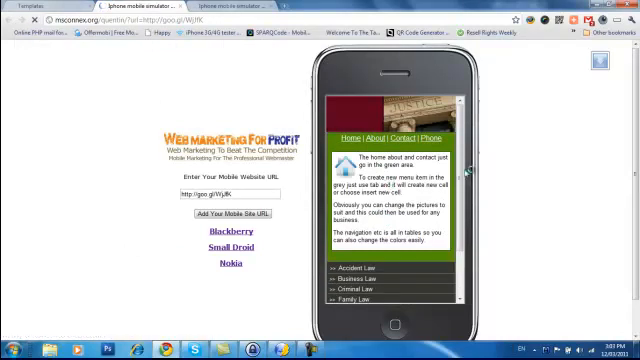
Step: Scroll through the solicitor template's home page in the iPhone simulator
{"action": "scroll", "scroll_direction": "down", "scroll_amount": 3}
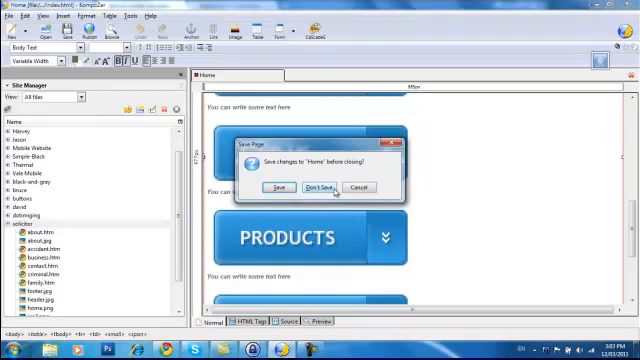
Step: Close the Home page without saving and scroll down toward the solicitor index page
{"action": "left_click", "coordinate": [314, 188]}
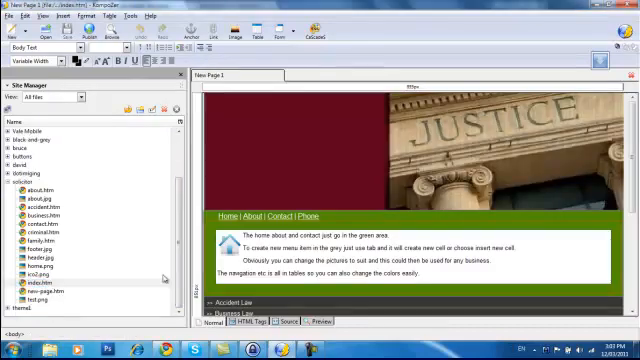
{"action": "scroll", "scroll_direction": "down", "scroll_amount": 3}
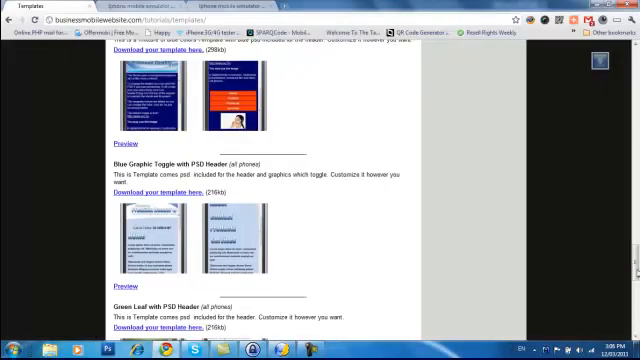
{"action": "scroll", "scroll_direction": "down", "scroll_amount": 3}
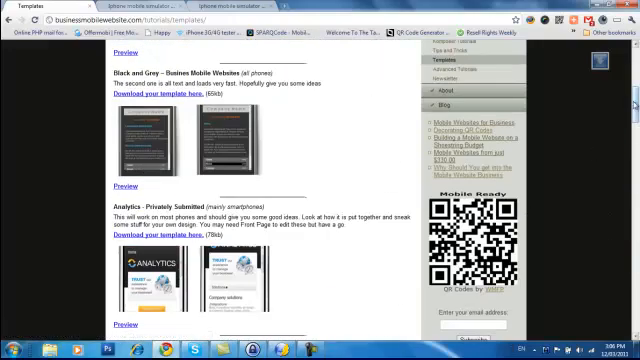
{"action": "scroll", "scroll_direction": "down", "scroll_amount": 3}
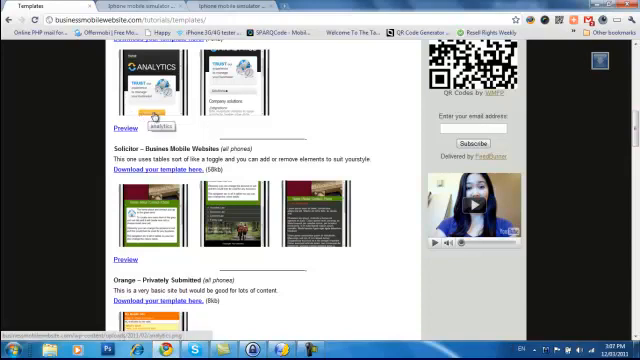
{"action": "scroll", "scroll_direction": "down", "scroll_amount": 3}
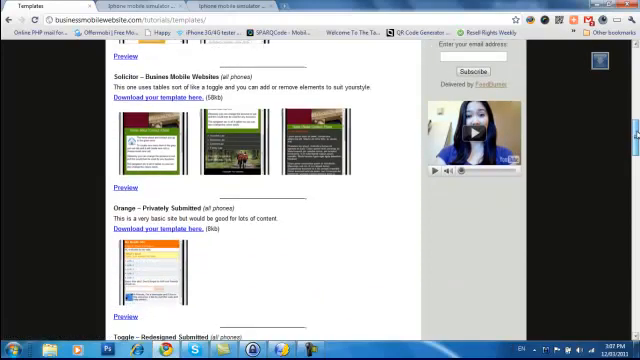
{"action": "scroll", "scroll_direction": "down", "scroll_amount": 3}
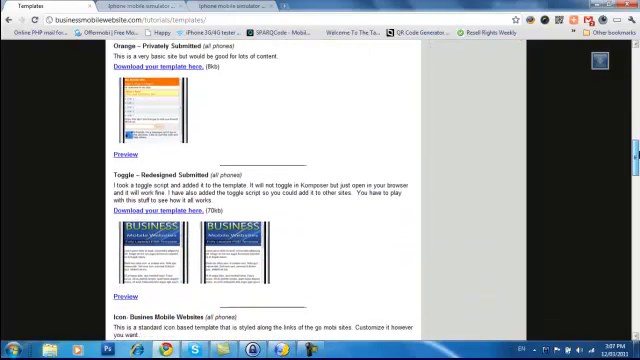
{"action": "scroll", "scroll_direction": "down", "scroll_amount": 3}
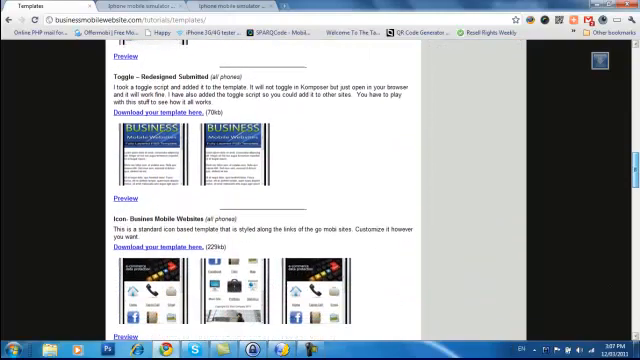
{"action": "scroll", "scroll_direction": "down", "scroll_amount": 3}
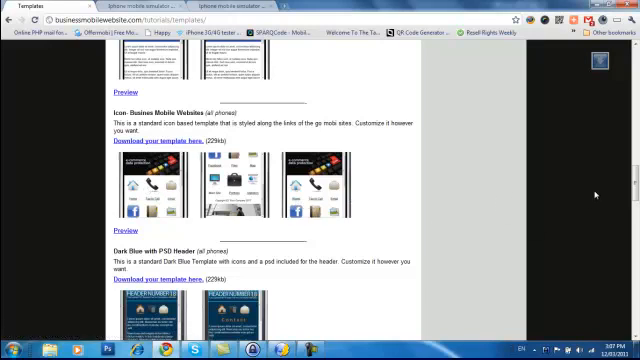
{"action": "scroll", "scroll_direction": "down", "scroll_amount": 3}
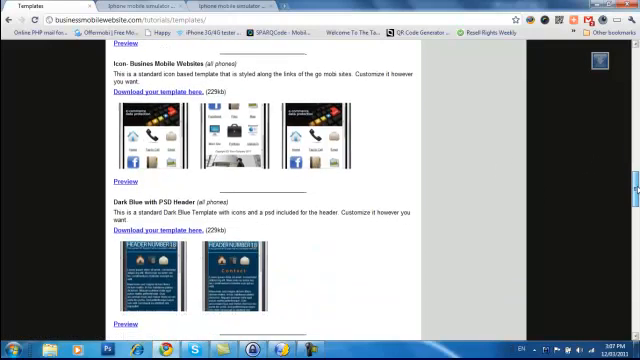
{"action": "scroll", "scroll_direction": "down", "scroll_amount": 3}
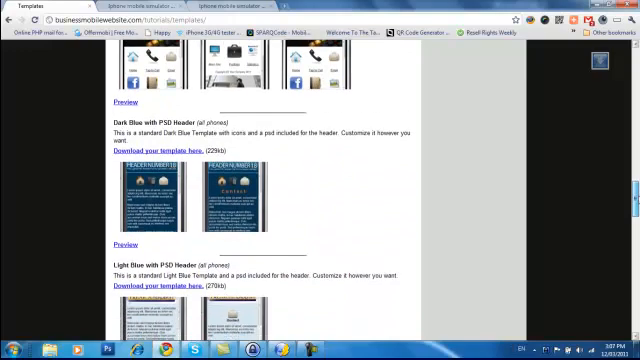
{"action": "scroll", "scroll_direction": "down", "scroll_amount": 3}
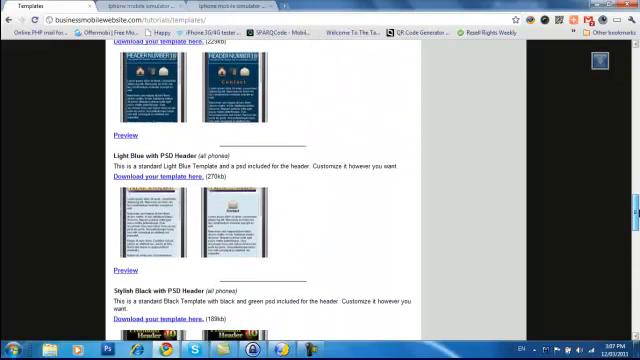
{"action": "scroll", "scroll_direction": "down", "scroll_amount": 3}
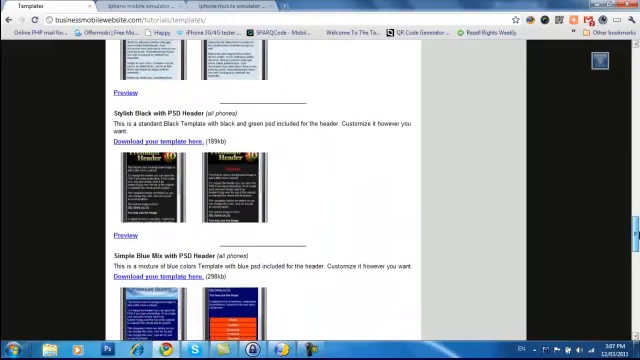
{"action": "scroll", "scroll_direction": "down", "scroll_amount": 3}
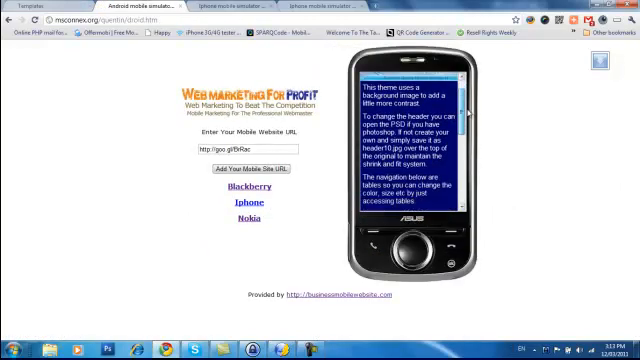
Step: Scroll the blue template preview down to its image credits and Home and Contact buttons
{"action": "scroll", "scroll_direction": "down", "scroll_amount": 3}
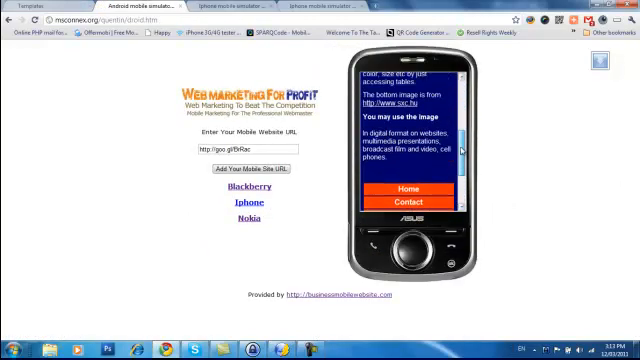